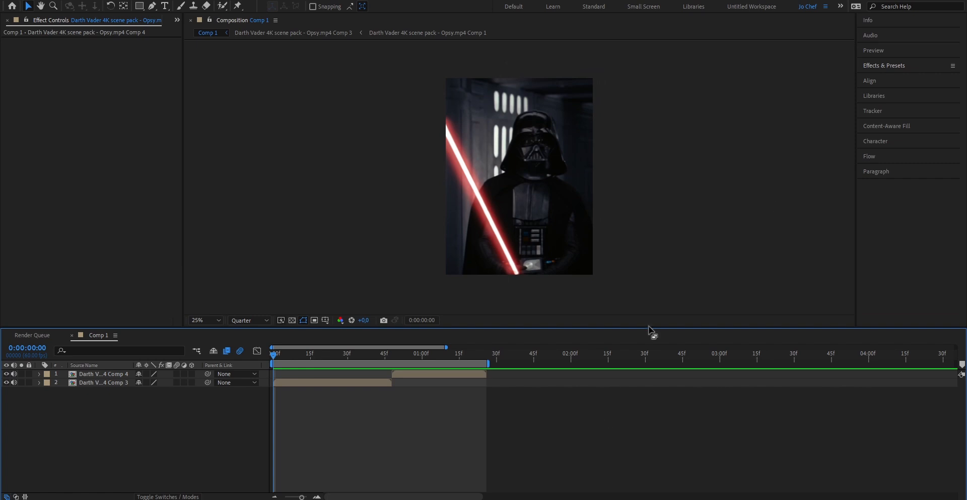
Select the Darth Vader Comp 3 layer to receive BCC Directional Blur.
click(907, 78)
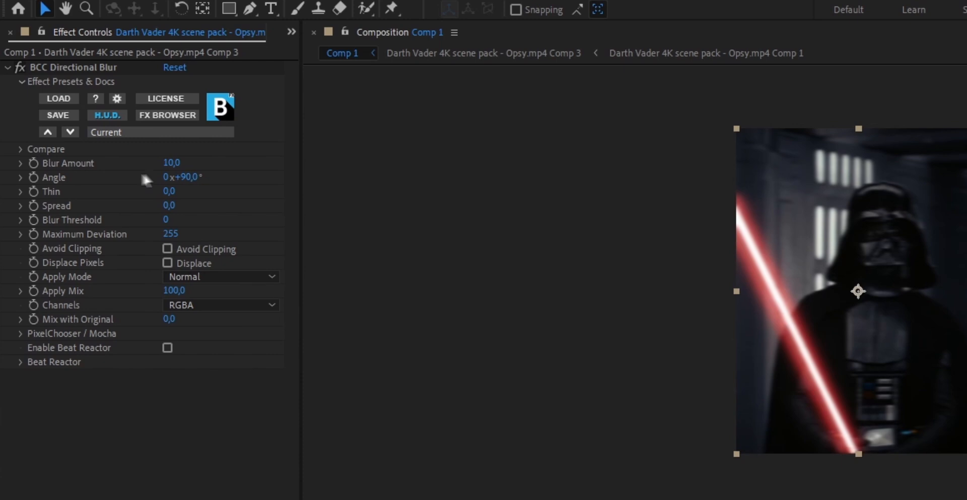
Set the blur Angle to 0° and keyframe Blur Amount at 80 on frame 0.
click(181, 177)
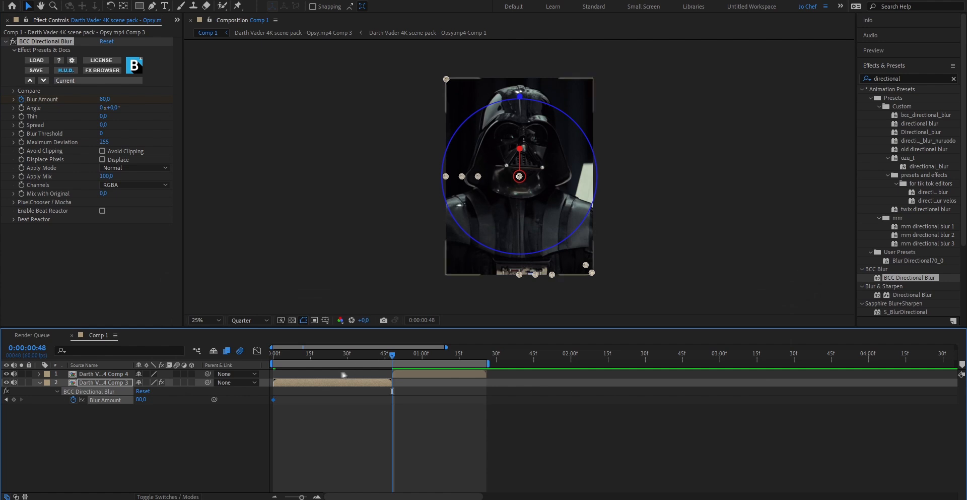
At frame 48, change Blur Amount to 0 for a second keyframe.
click(102, 99)
text(0)
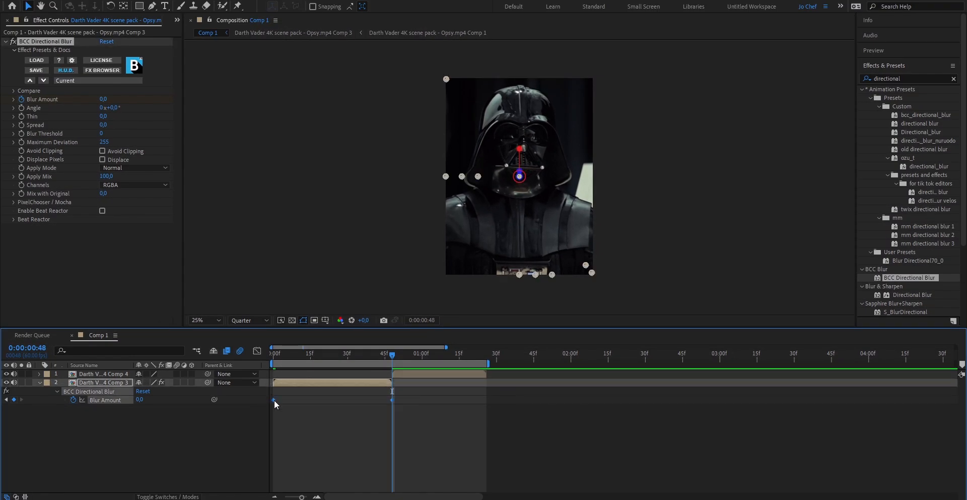
Apply Easy Ease to both Blur Amount keyframes via the keyframe context menu.
right_click(275, 404)
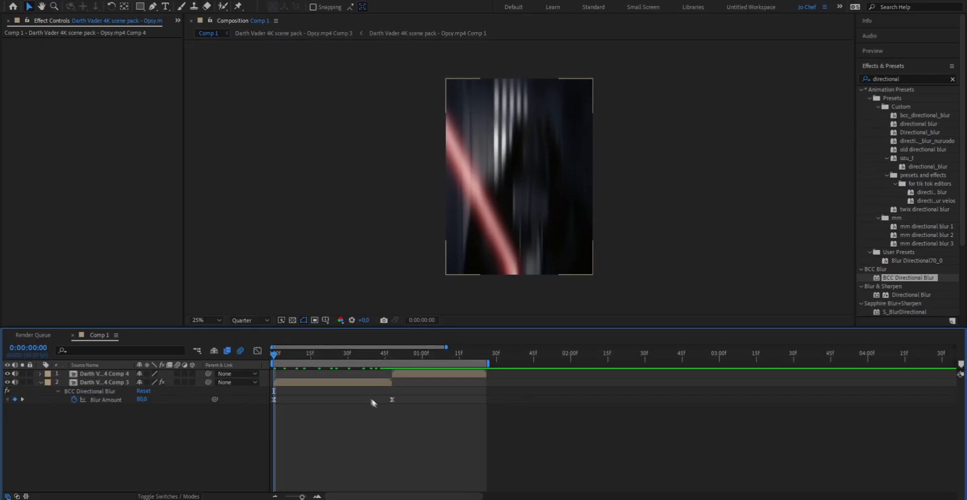
click(102, 381)
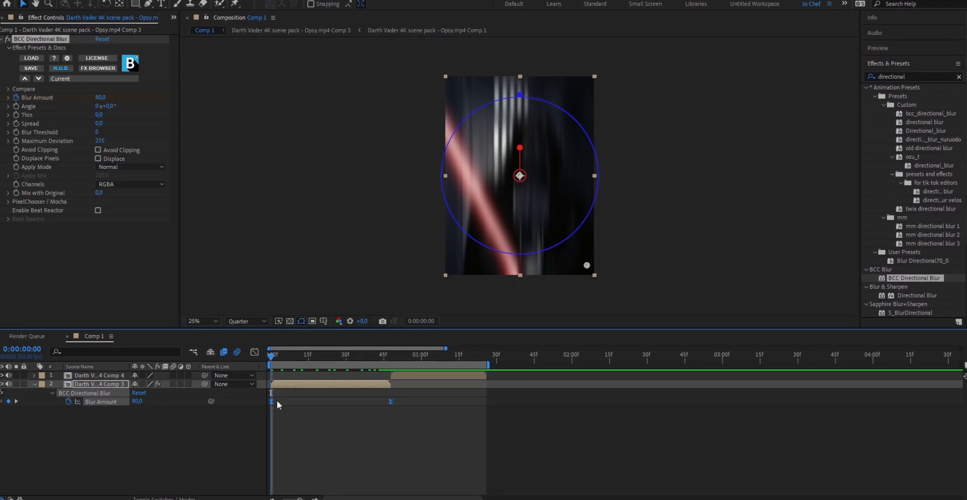